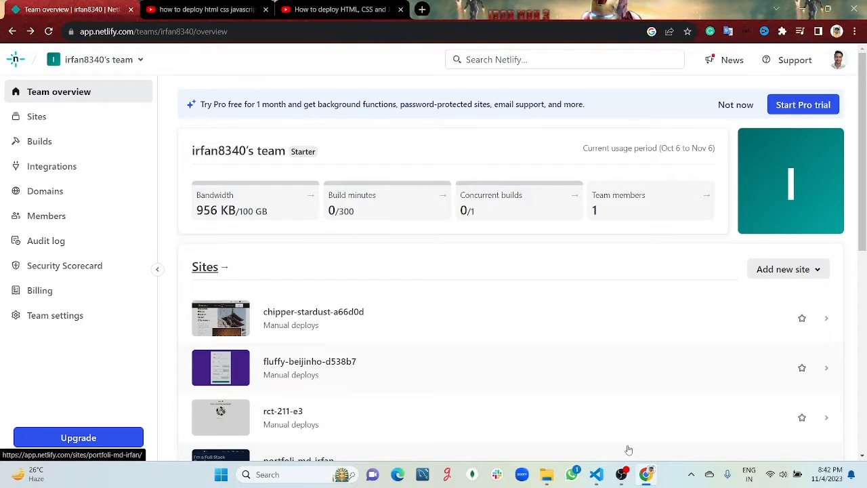
{"action": "mouse_move", "coordinate": [604, 263]}
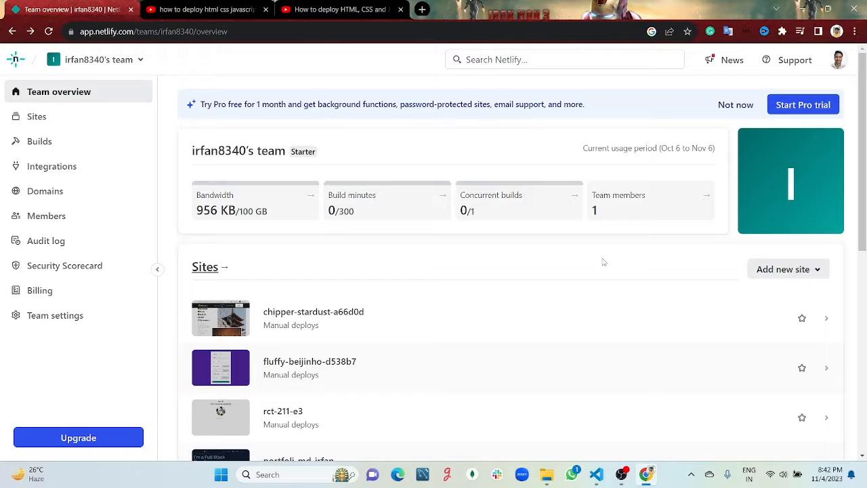
{"action": "mouse_move", "coordinate": [764, 80]}
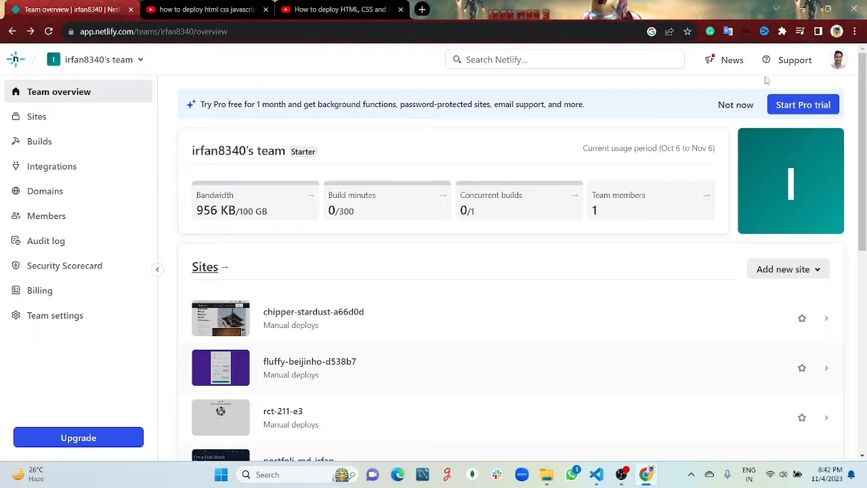
{"action": "mouse_move", "coordinate": [813, 76]}
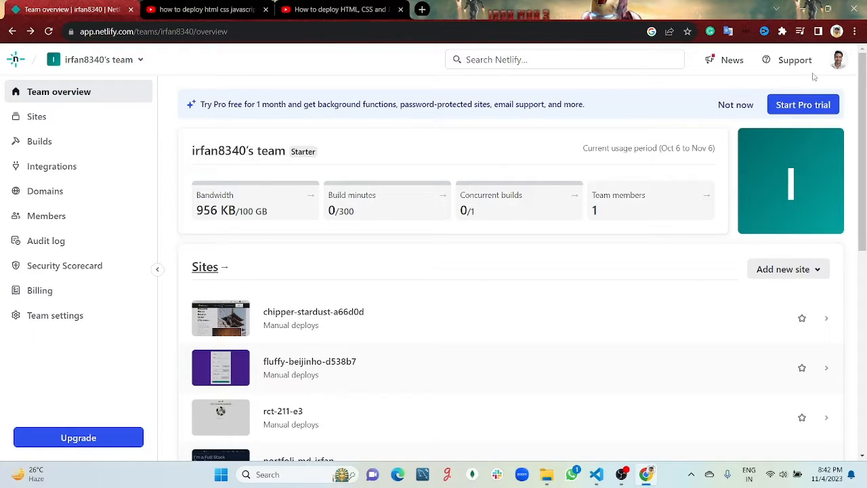
Start adding a new site and choose 'Deploy manually' to reach Netlify Drop.
{"action": "left_click", "coordinate": [837, 59]}
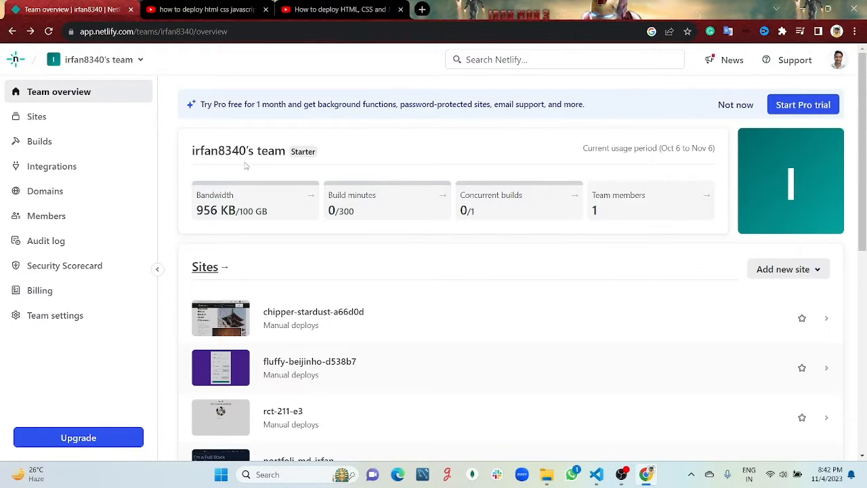
{"action": "mouse_move", "coordinate": [351, 252]}
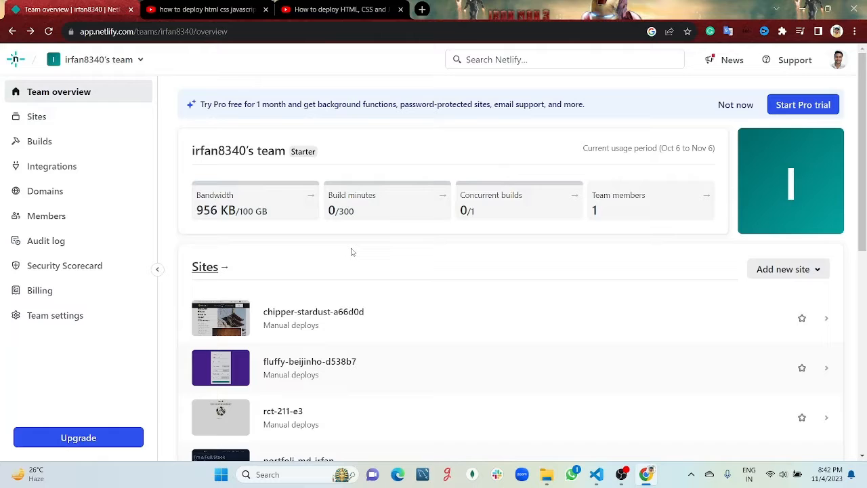
{"action": "scroll", "scroll_direction": "down", "scroll_amount": 3}
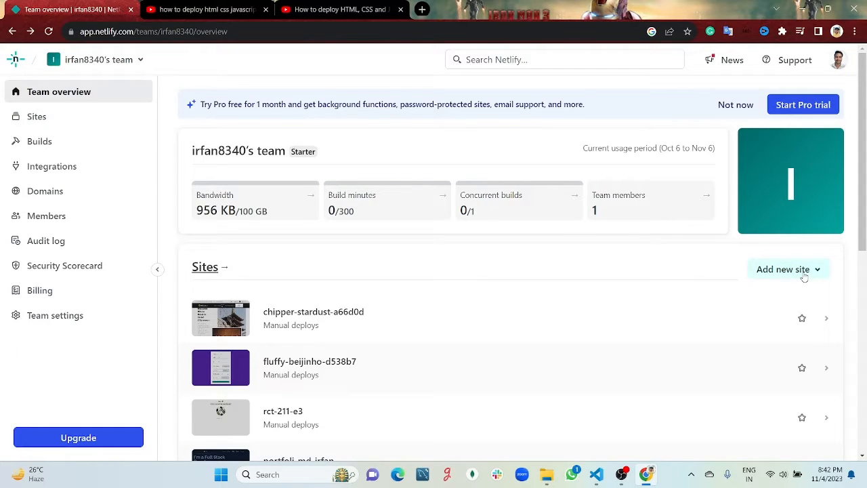
{"action": "left_click", "coordinate": [789, 268]}
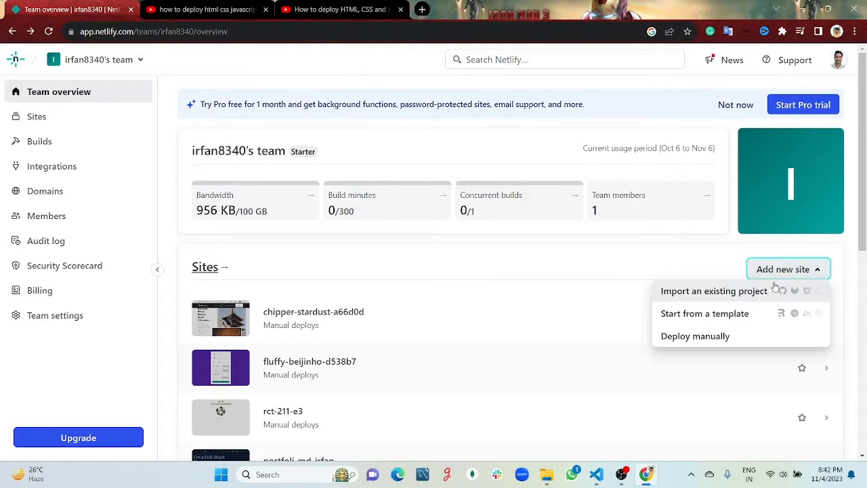
{"action": "mouse_move", "coordinate": [695, 337]}
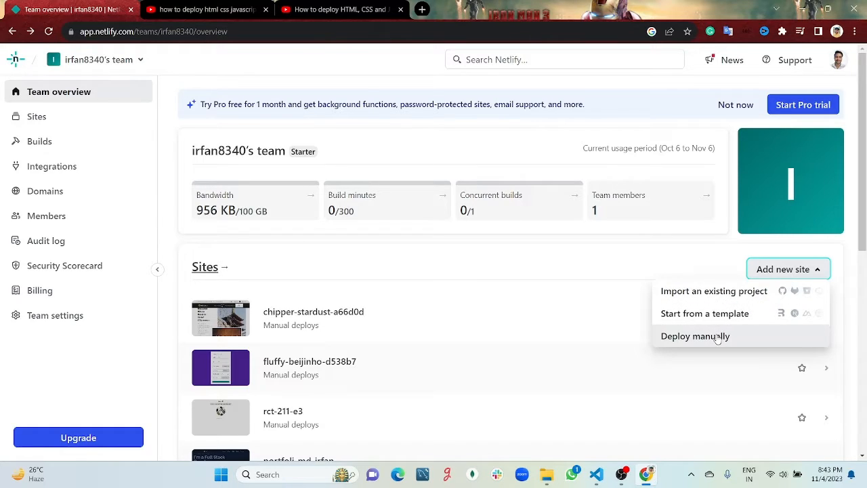
{"action": "left_click", "coordinate": [695, 336]}
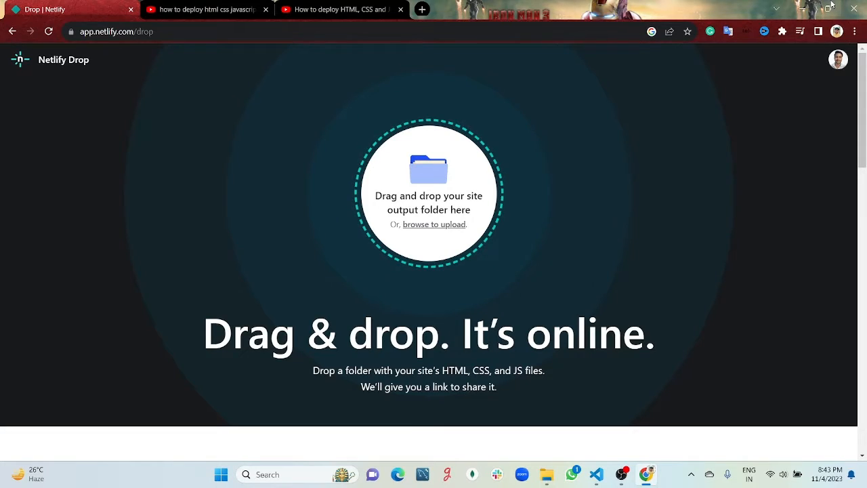
{"action": "mouse_move", "coordinate": [518, 217]}
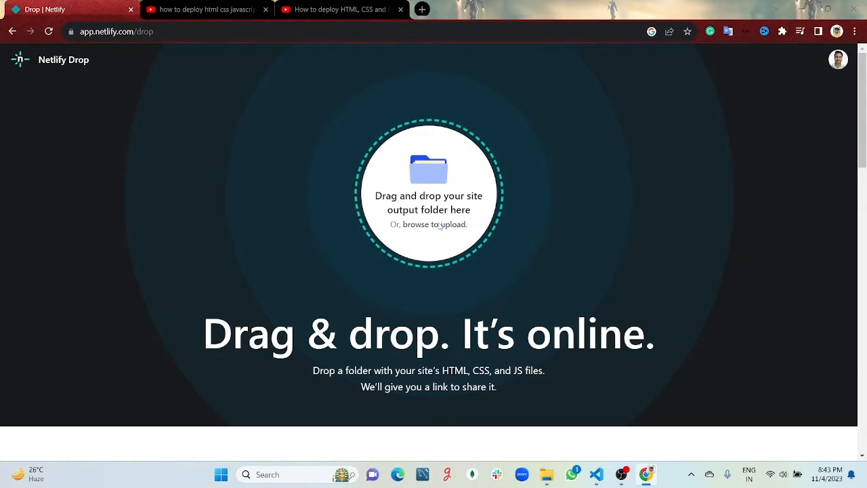
Browse to upload, go to the Desktop and pick the 'Todo app tutorials' folder.
{"action": "left_click", "coordinate": [428, 225]}
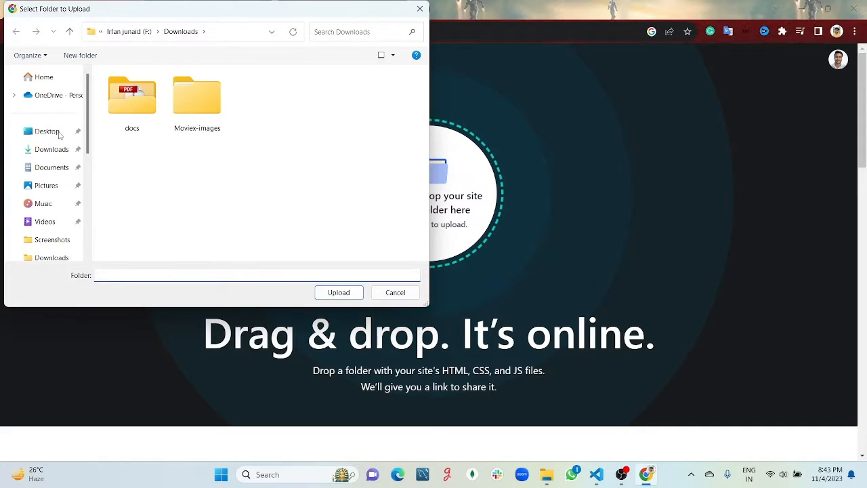
{"action": "left_click", "coordinate": [46, 131]}
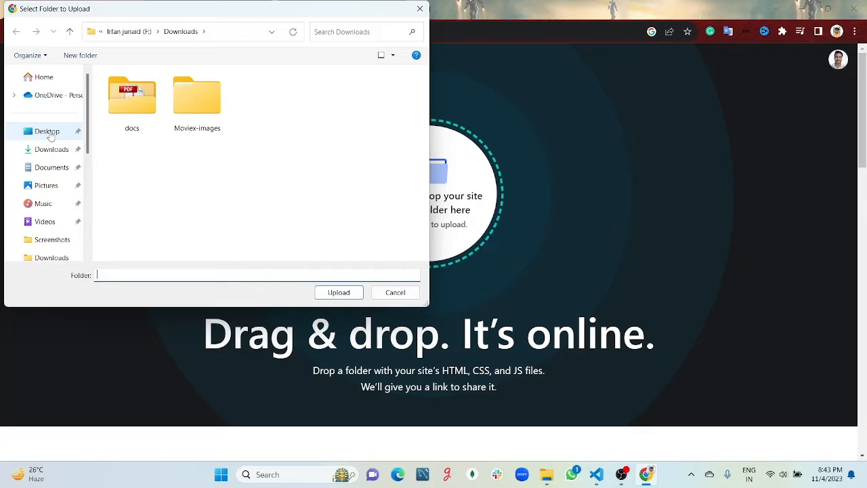
{"action": "left_click", "coordinate": [46, 130]}
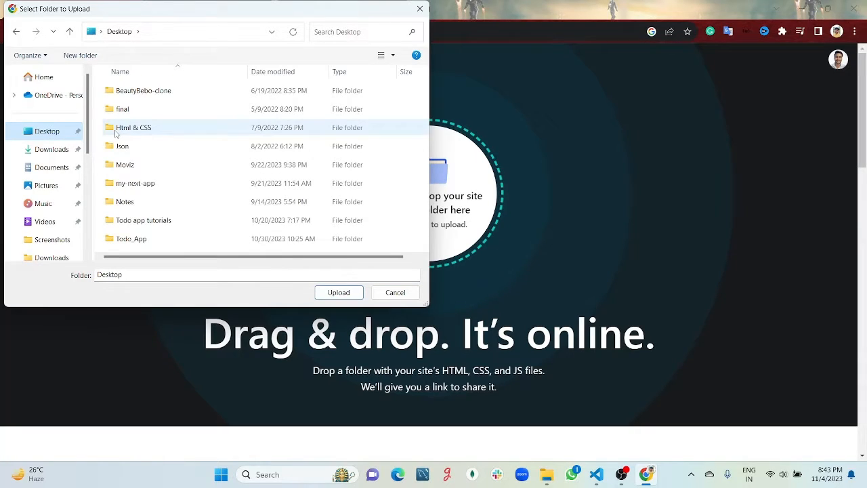
{"action": "left_click", "coordinate": [132, 238]}
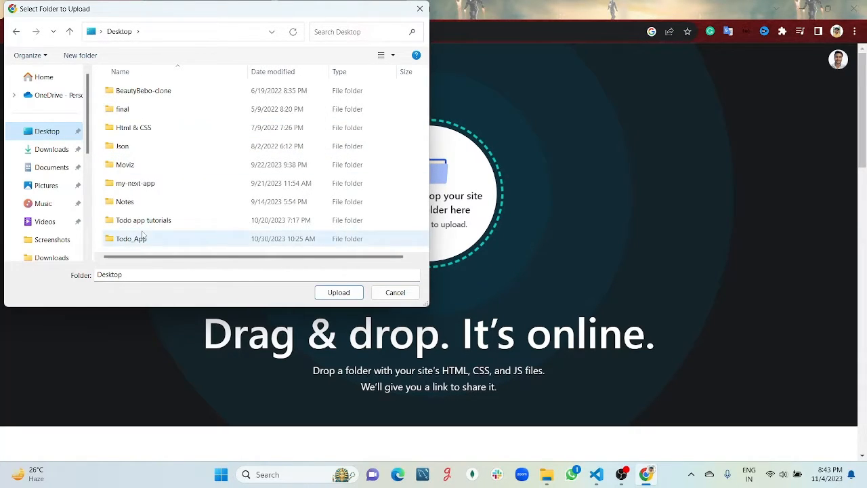
{"action": "left_click", "coordinate": [143, 220]}
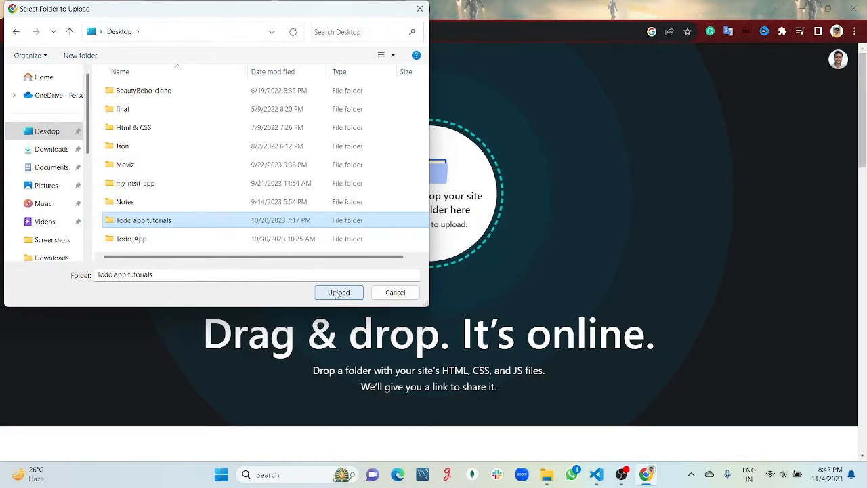
{"action": "double_click", "coordinate": [144, 220]}
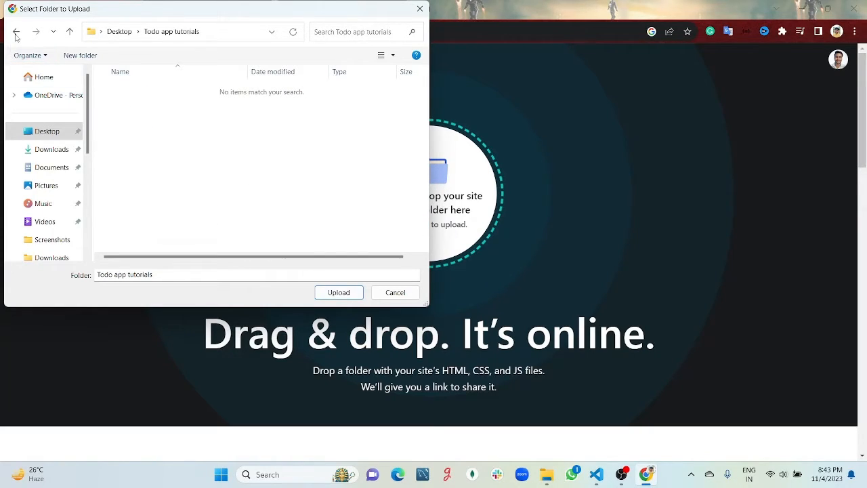
{"action": "left_click", "coordinate": [16, 31]}
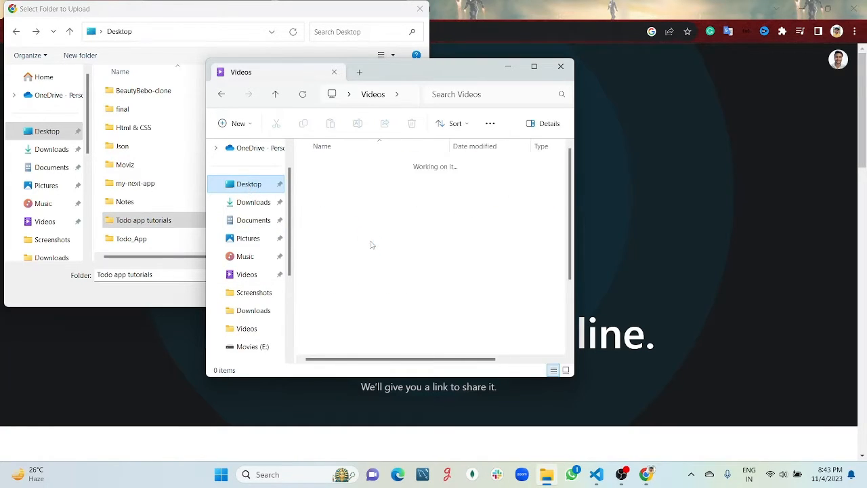
Inspect index.html, index.js and style.css in the Todo app tutorials folder, then close the window.
{"action": "left_click", "coordinate": [248, 184]}
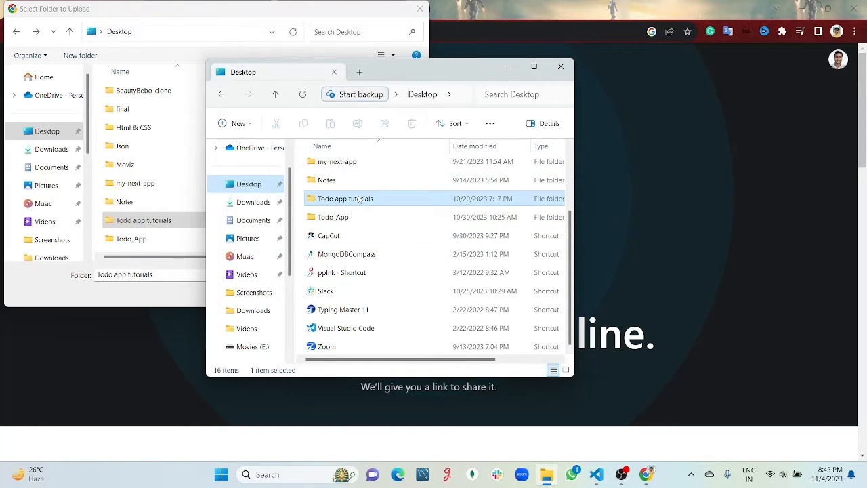
{"action": "double_click", "coordinate": [346, 198]}
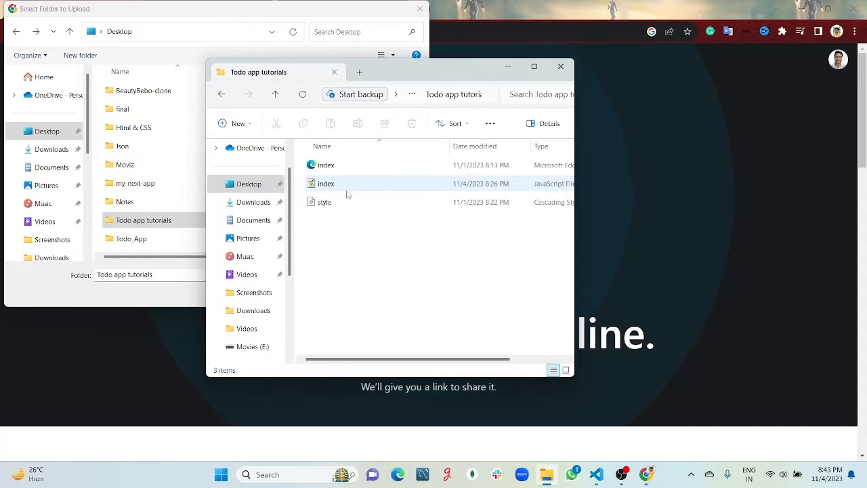
{"action": "mouse_move", "coordinate": [332, 189]}
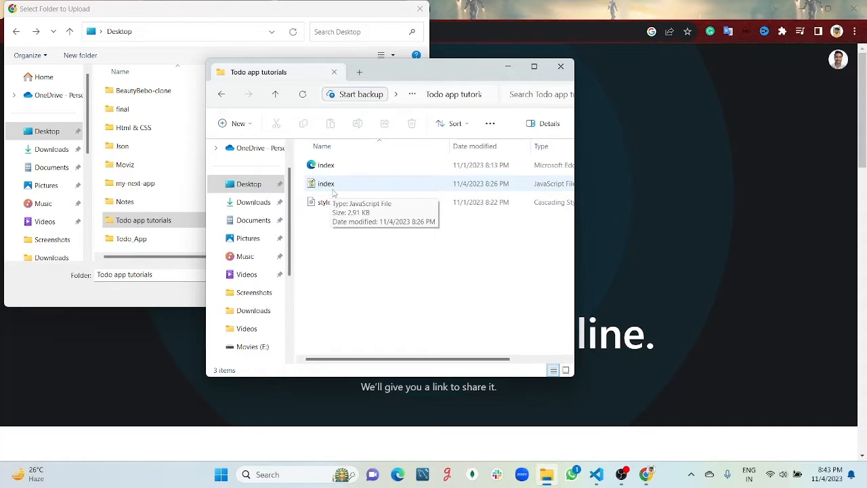
{"action": "left_click", "coordinate": [325, 165]}
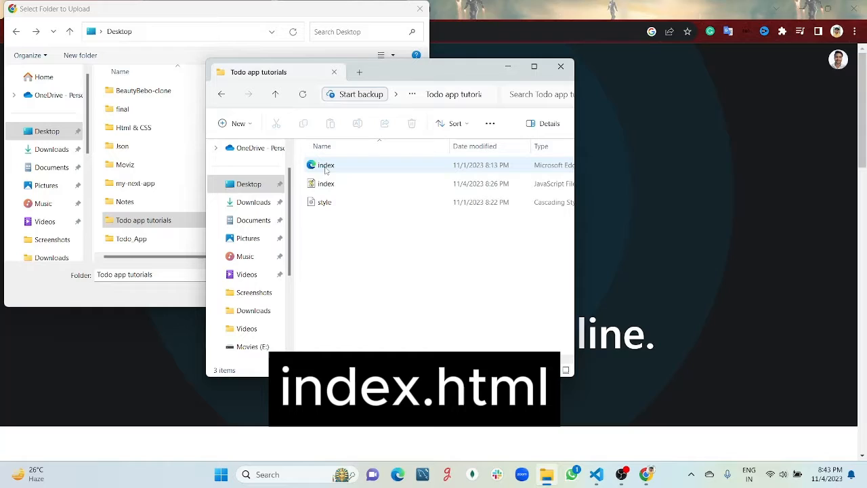
{"action": "mouse_move", "coordinate": [327, 165]}
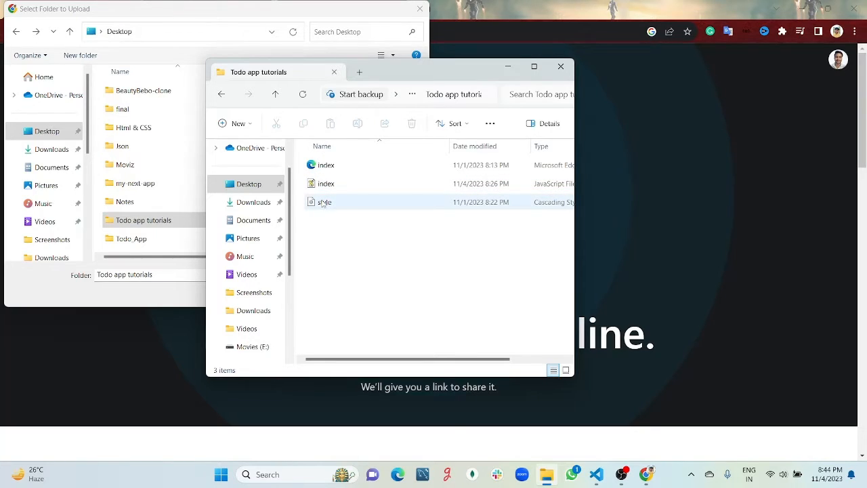
{"action": "left_click", "coordinate": [327, 225]}
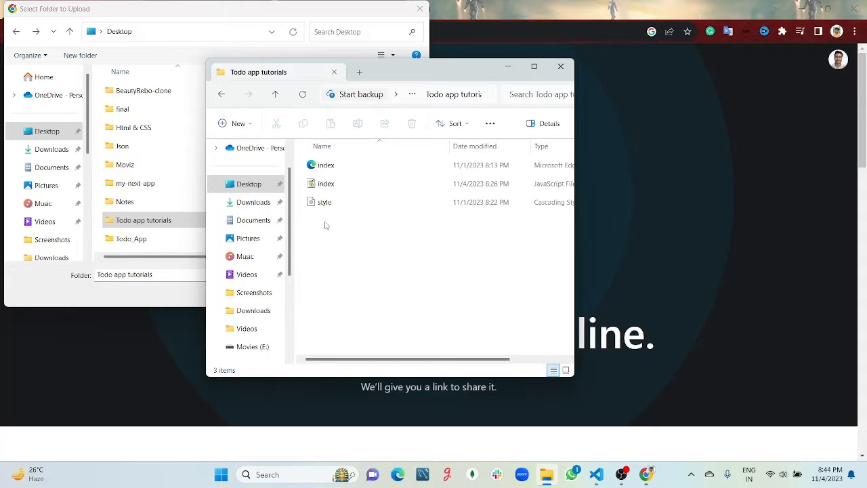
{"action": "left_click", "coordinate": [325, 202]}
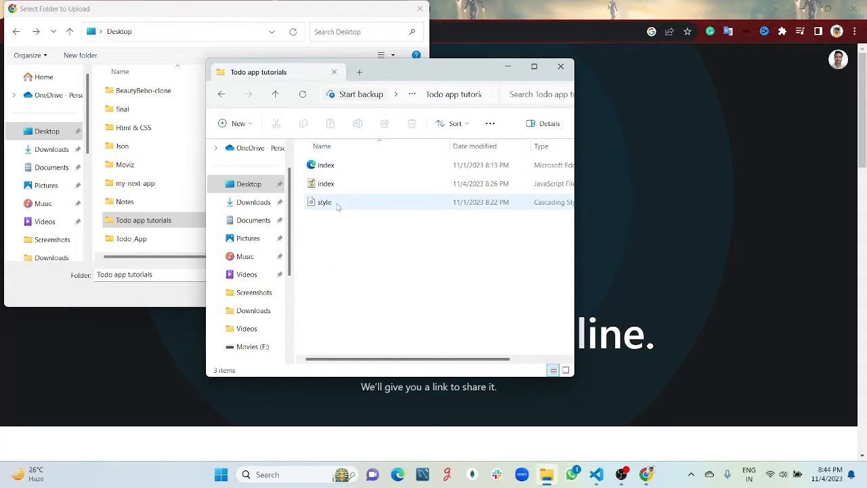
{"action": "right_click", "coordinate": [337, 206]}
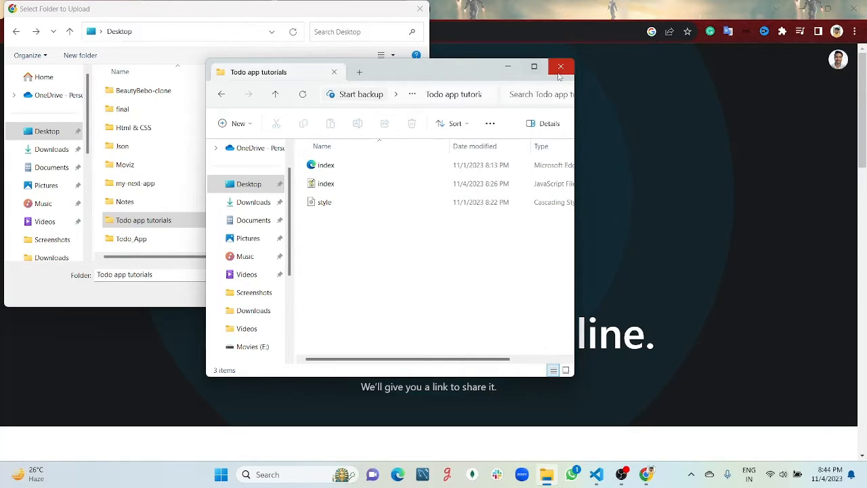
{"action": "left_click", "coordinate": [561, 66]}
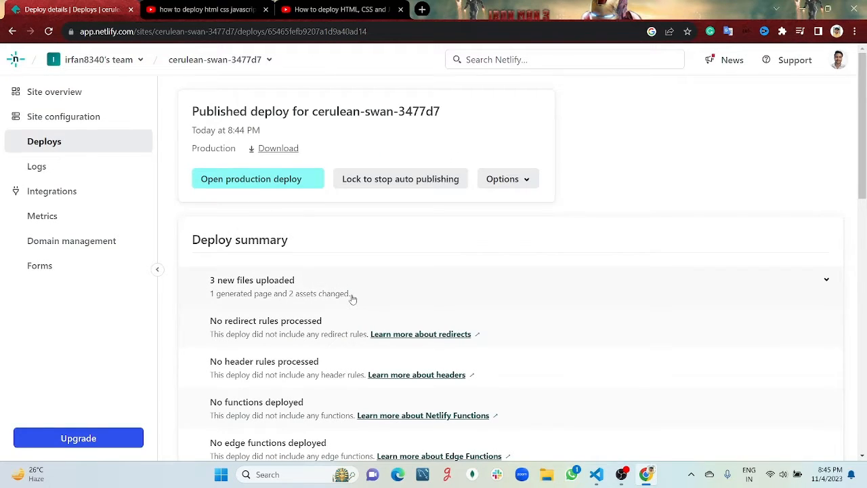
Scroll through the deploy summary and deploy log for cerulean-swan-3477d7.
{"action": "scroll", "scroll_direction": "down", "scroll_amount": 3}
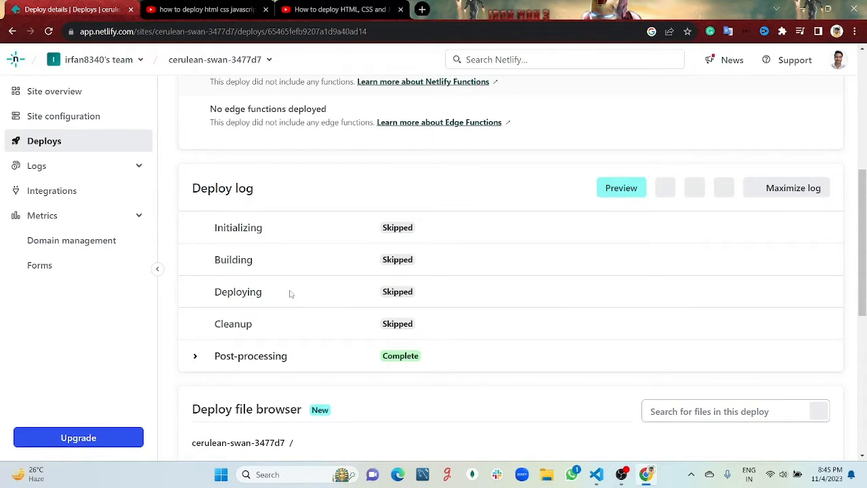
{"action": "scroll", "scroll_direction": "down", "scroll_amount": 3}
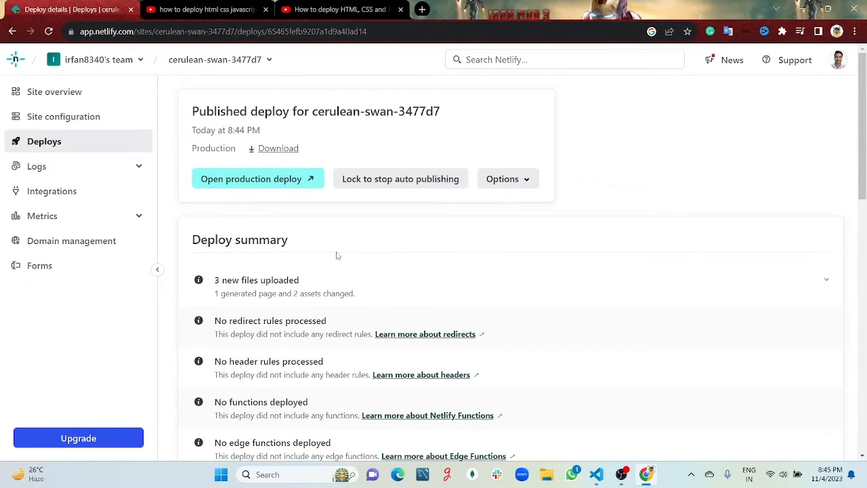
{"action": "mouse_move", "coordinate": [231, 187]}
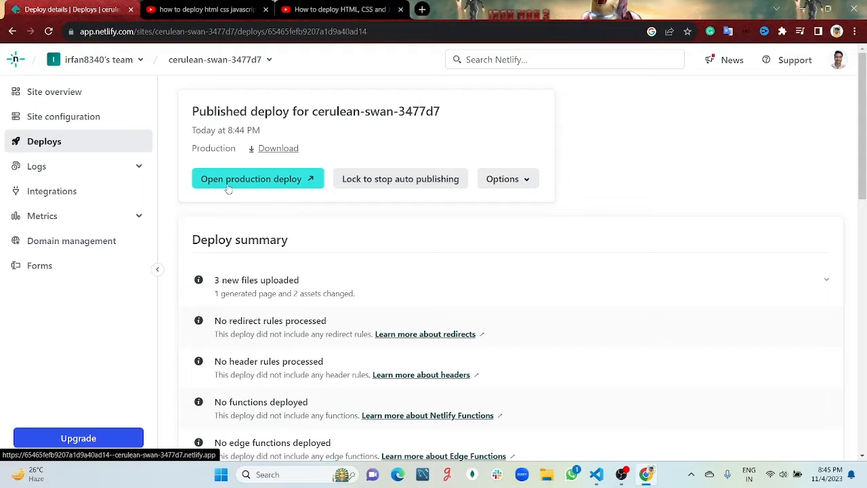
{"action": "mouse_move", "coordinate": [274, 188]}
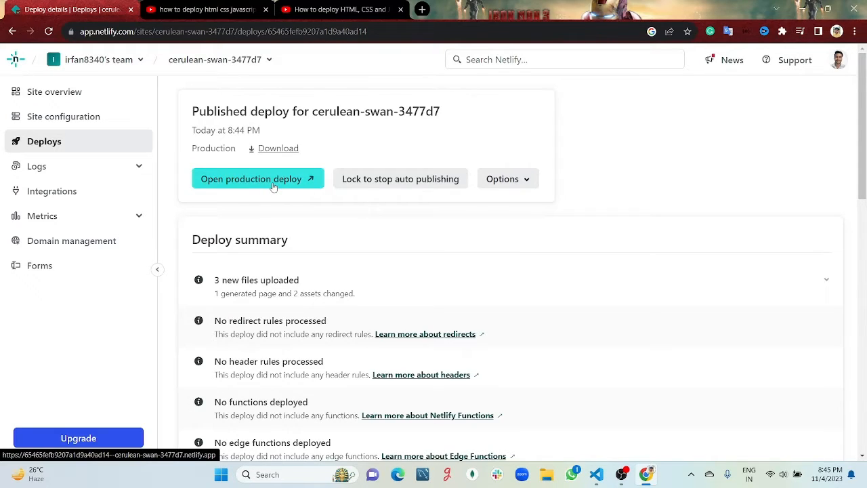
Launch the live production site and add the tasks Learn js and Learn css.
{"action": "left_click", "coordinate": [257, 179]}
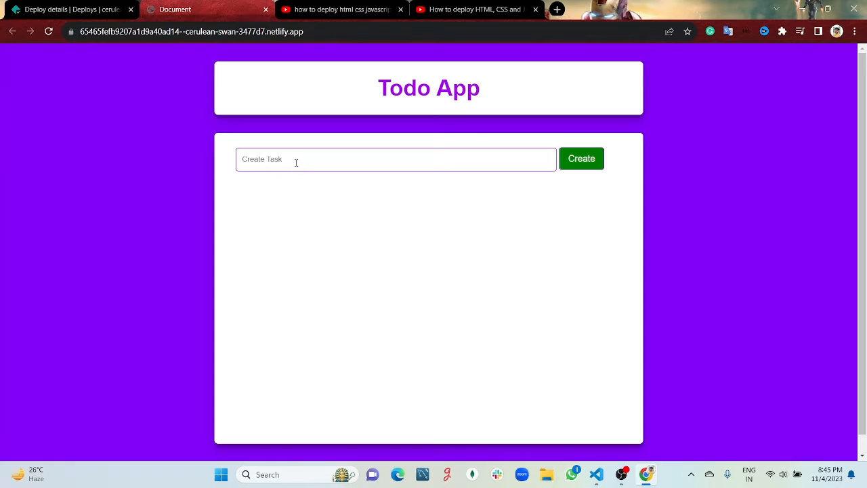
{"action": "left_click", "coordinate": [396, 160]}
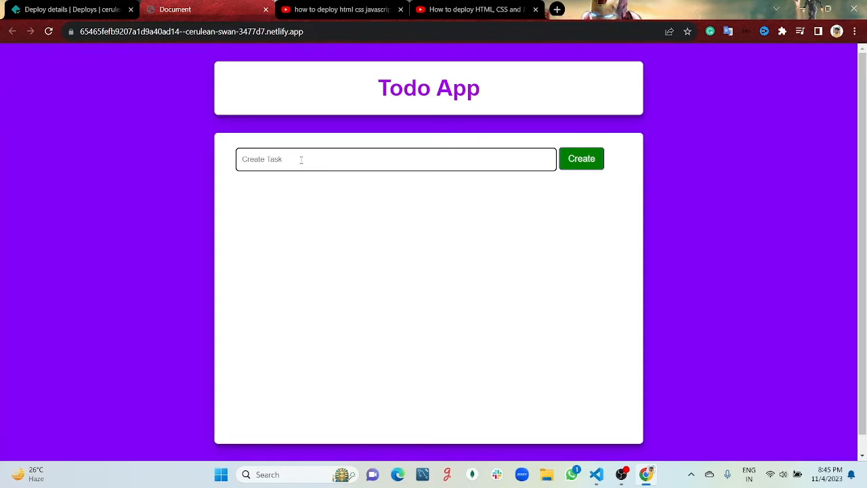
{"action": "type", "text": "Learn js"}
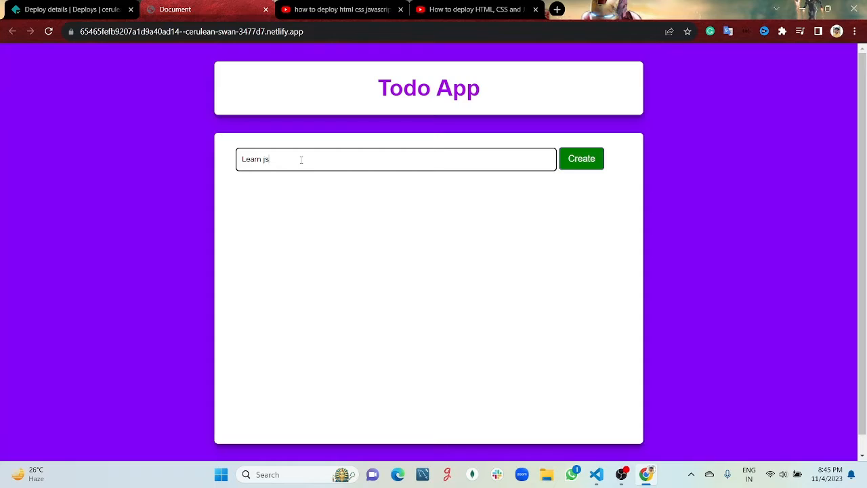
{"action": "left_click", "coordinate": [580, 158]}
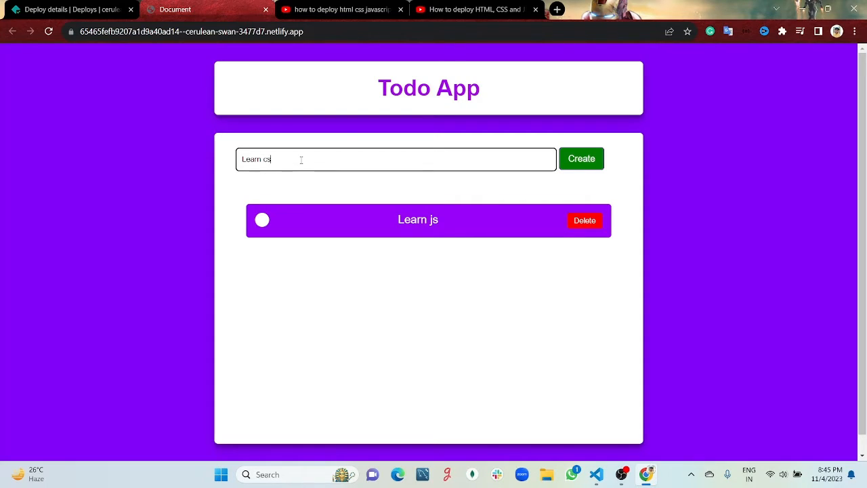
{"action": "left_click", "coordinate": [580, 159]}
{"action": "type", "text": "html"}
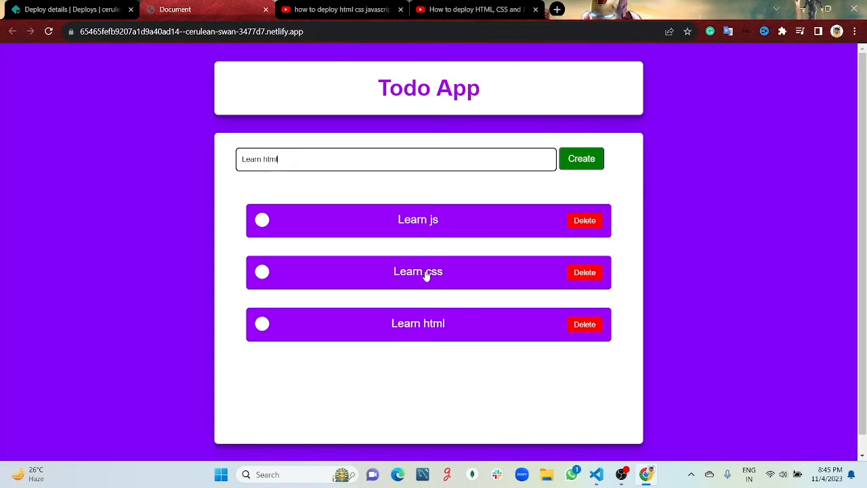
Mark Learn css as completed, then delete Learn css and Learn js to empty the list.
{"action": "left_click", "coordinate": [263, 271]}
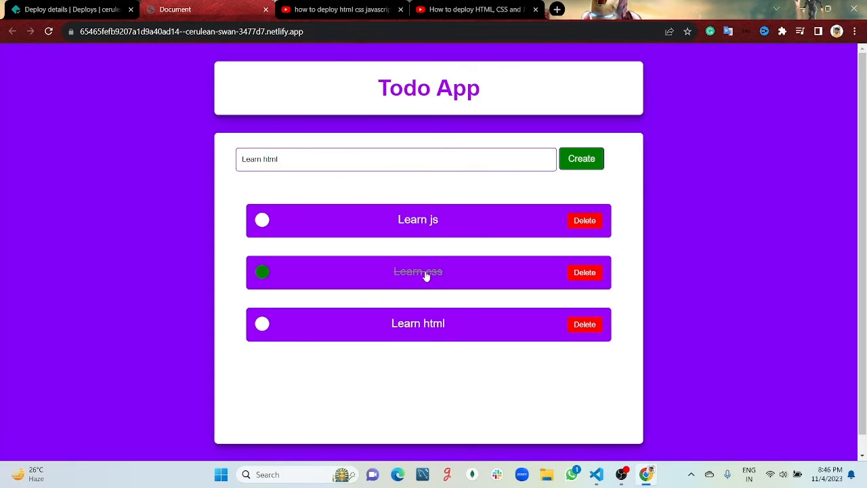
{"action": "left_click", "coordinate": [263, 272]}
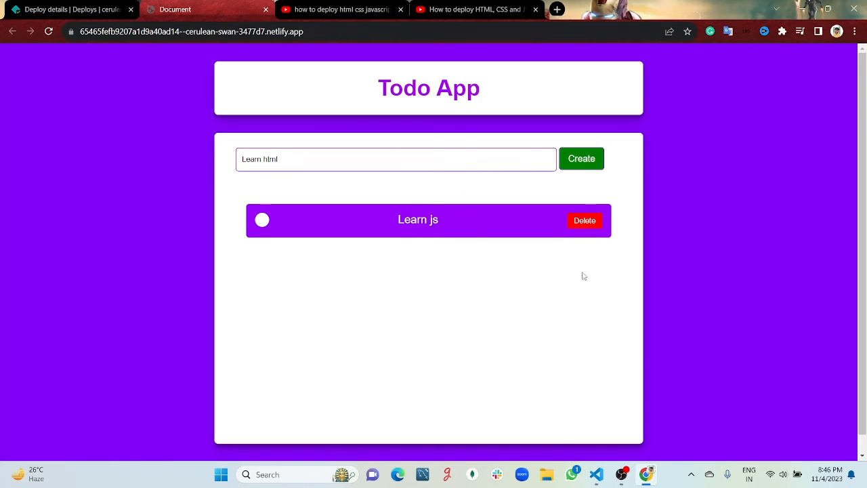
{"action": "left_click", "coordinate": [584, 220]}
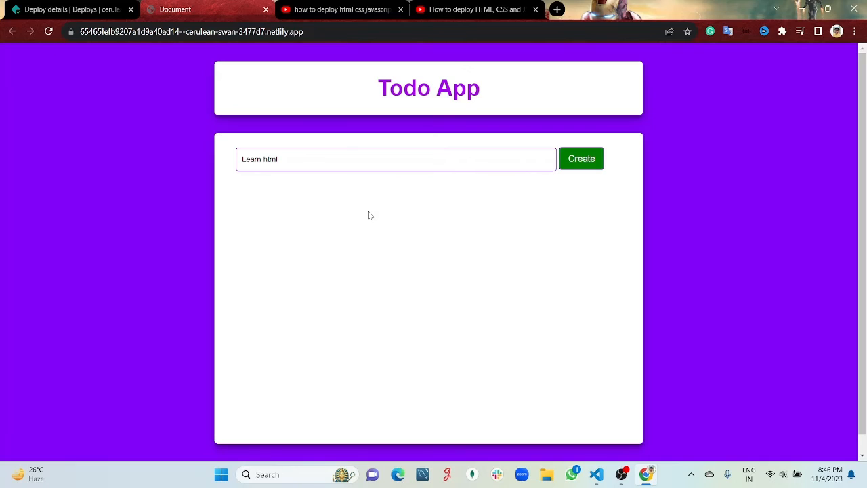
{"action": "mouse_move", "coordinate": [333, 204]}
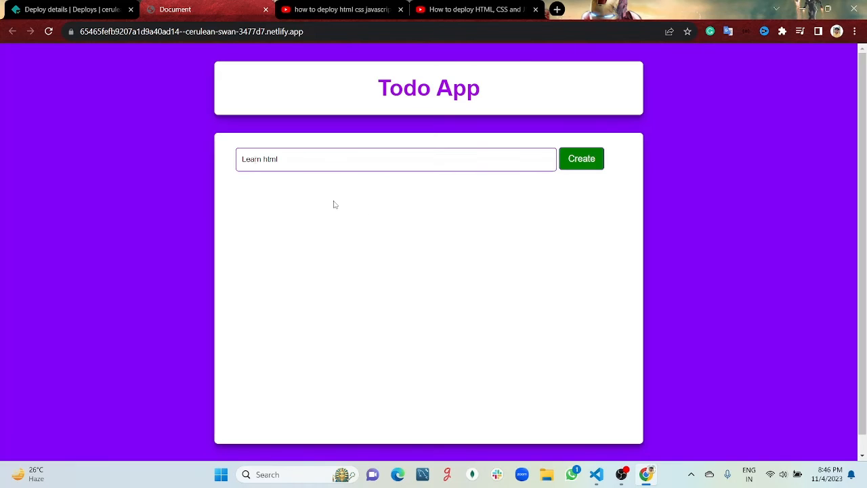
{"action": "left_click", "coordinate": [68, 8]}
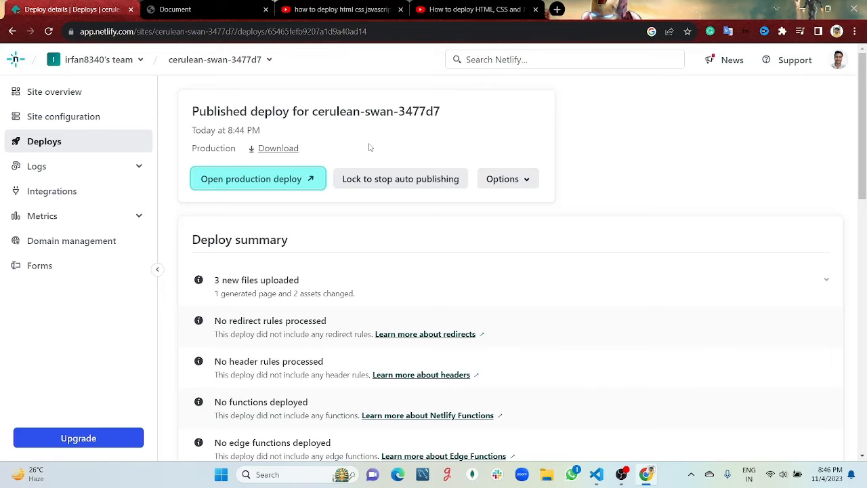
{"action": "left_click", "coordinate": [258, 178]}
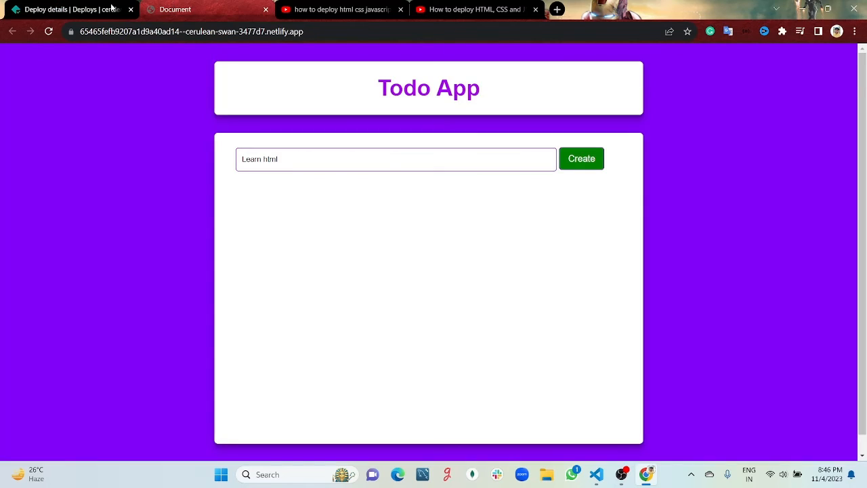
{"action": "left_click", "coordinate": [67, 9]}
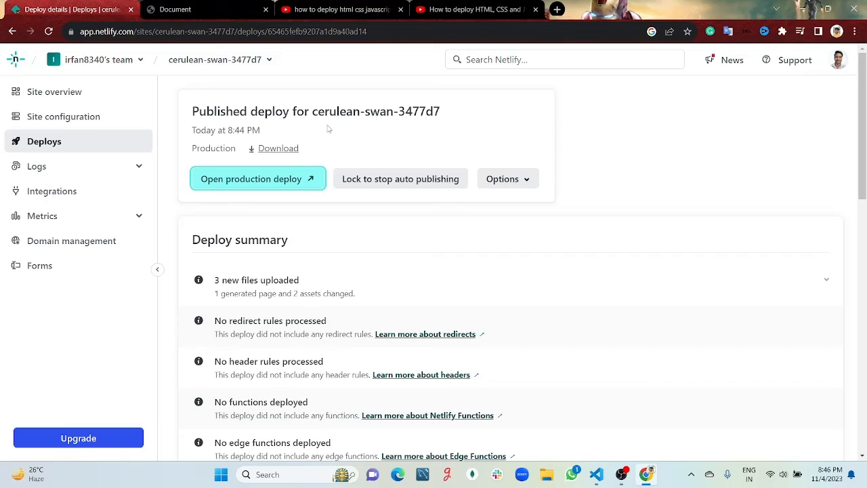
{"action": "left_click", "coordinate": [257, 179]}
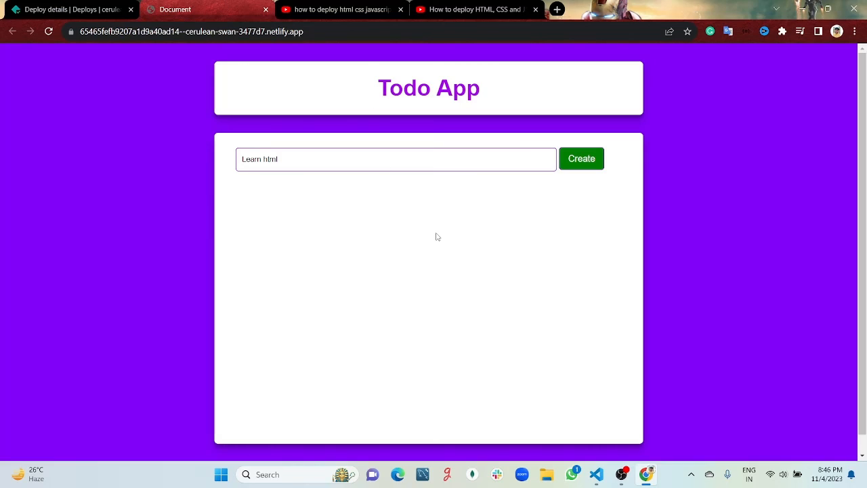